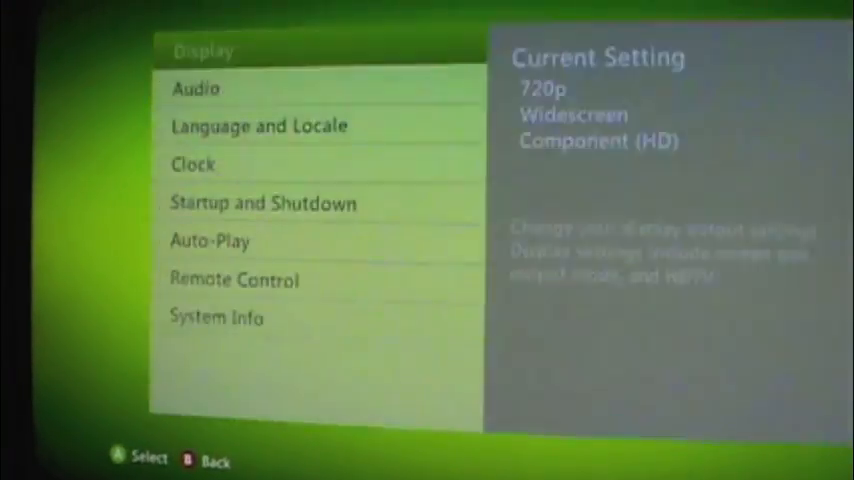
# Step: Bring up the Xbox Guide overlay listing friends, party, messages and the game entry
pyautogui.click(204, 50)
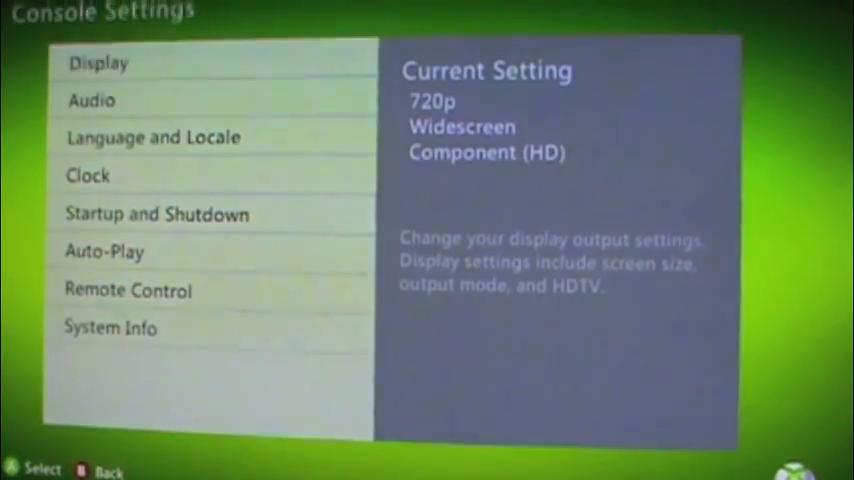
pyautogui.press('guide')
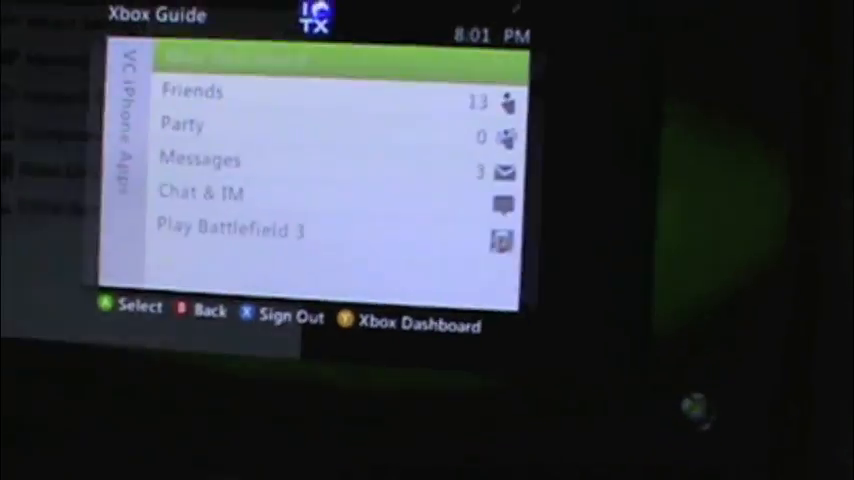